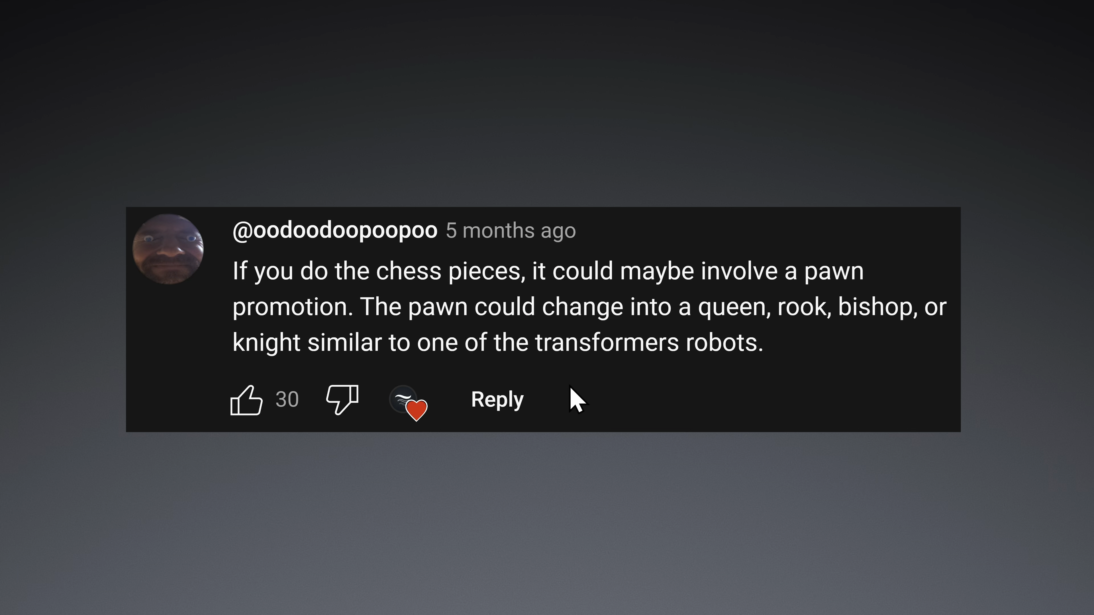
# - Select the word 'transformers' in the pawn-promotion comment
pyautogui.doubleClick(608, 343)
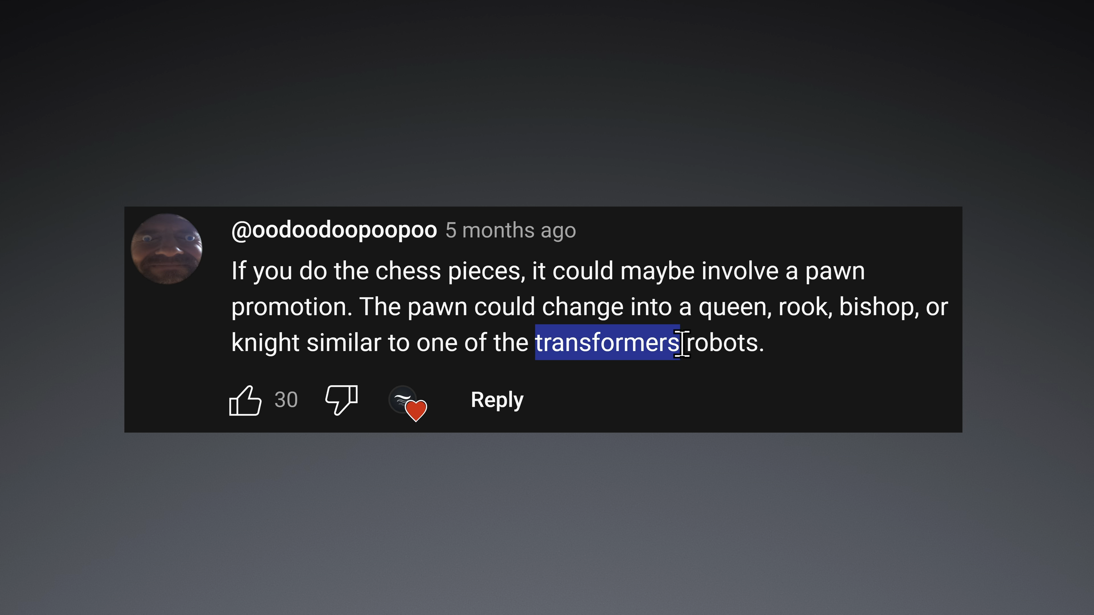